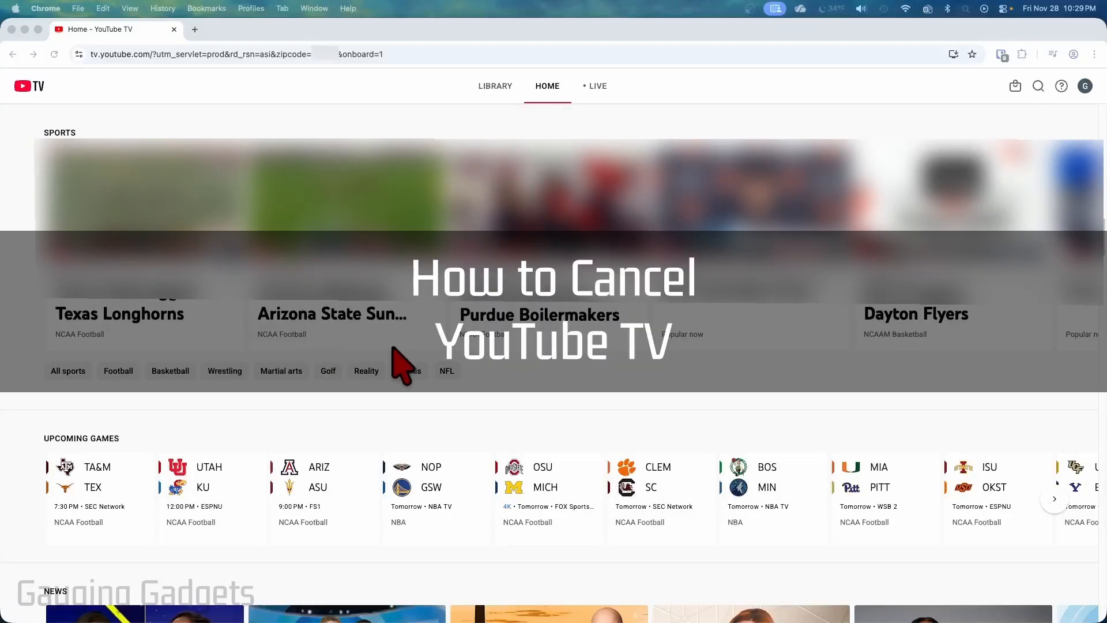
mouse_move(537, 392)
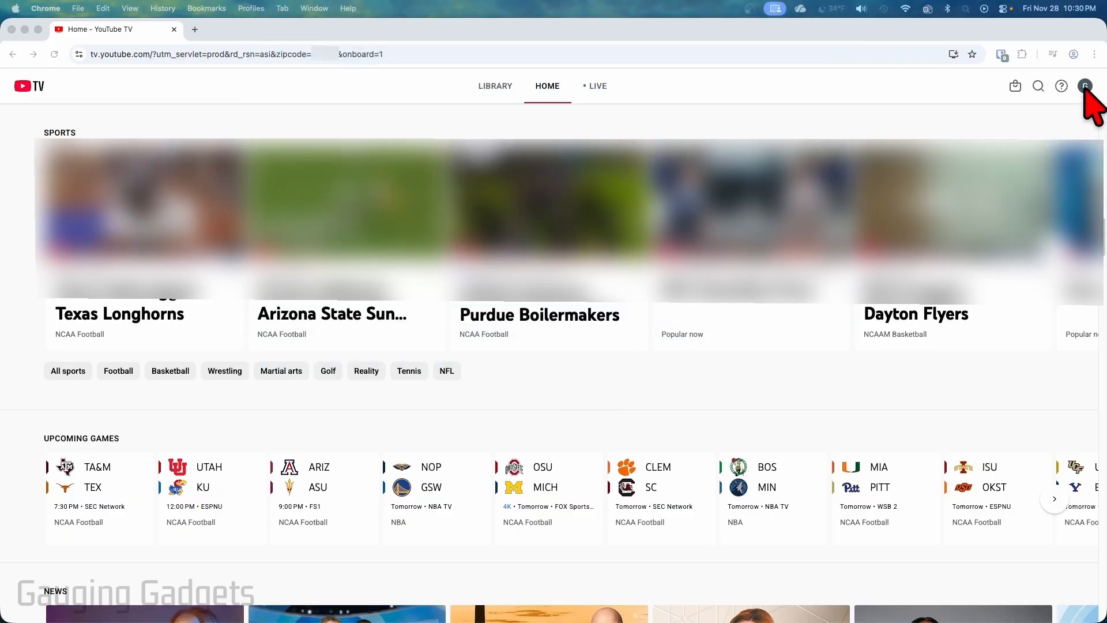
From the profile avatar menu, go to Settings to reach the Membership page
click(1087, 86)
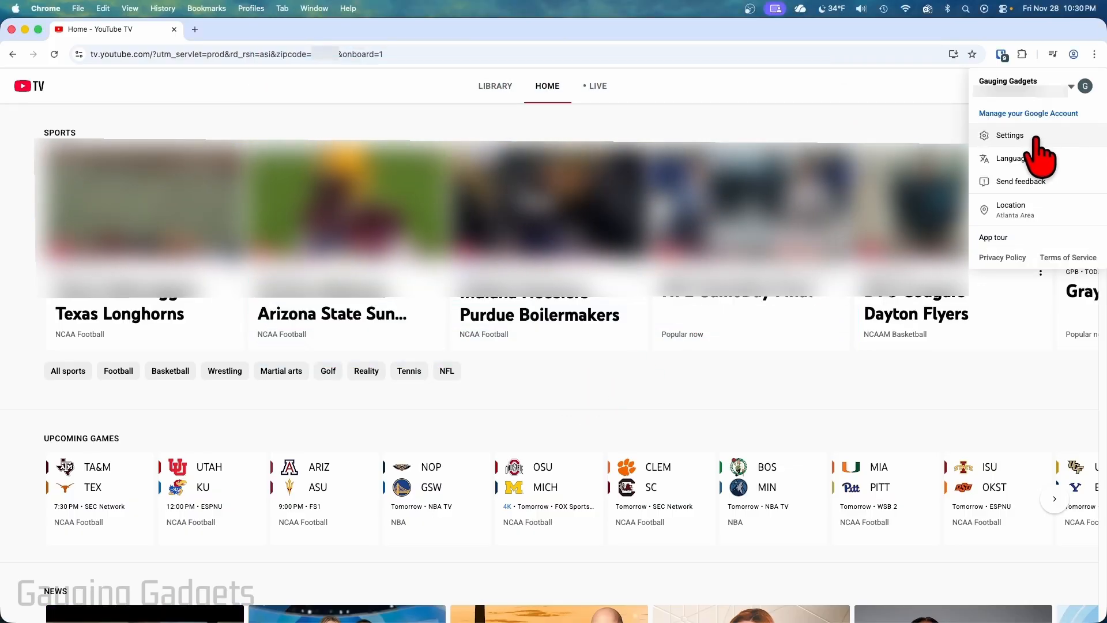
click(1009, 135)
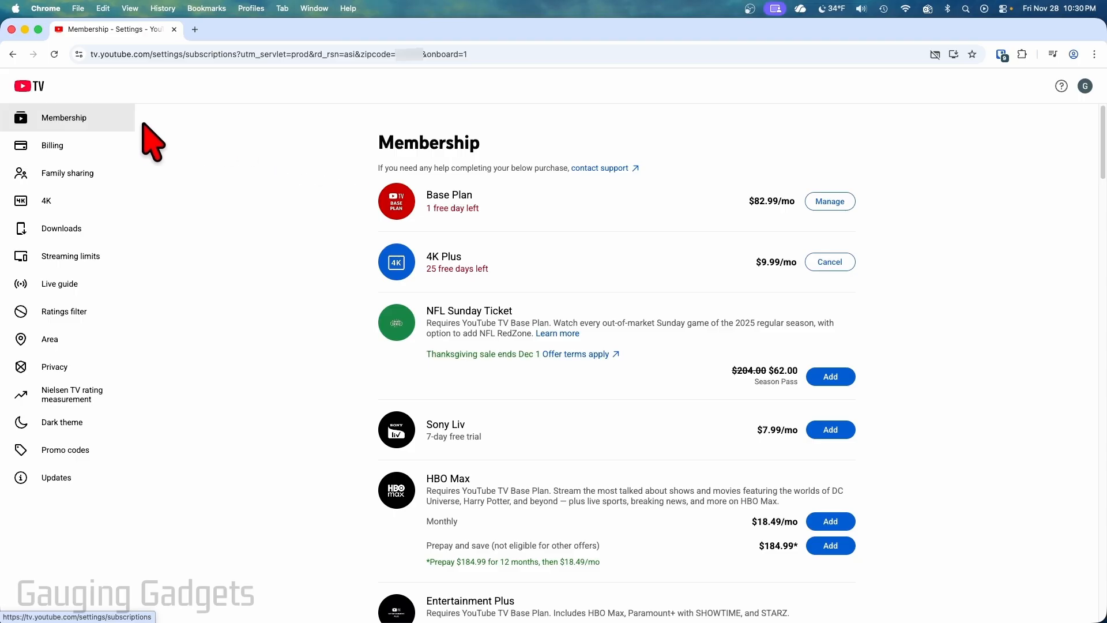
mouse_move(70, 137)
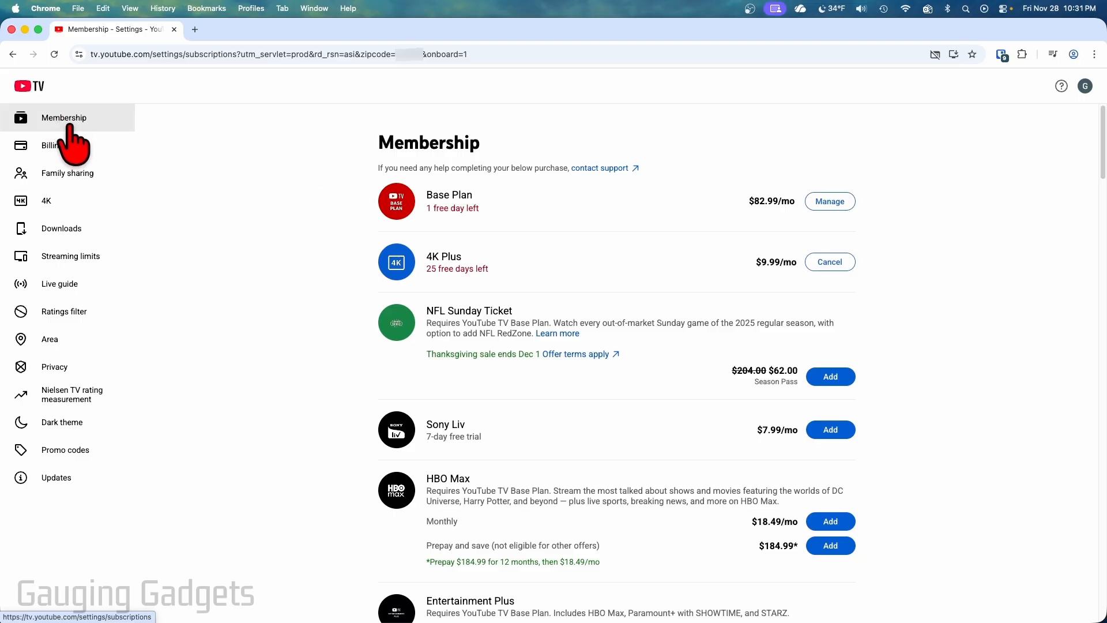
mouse_move(463, 219)
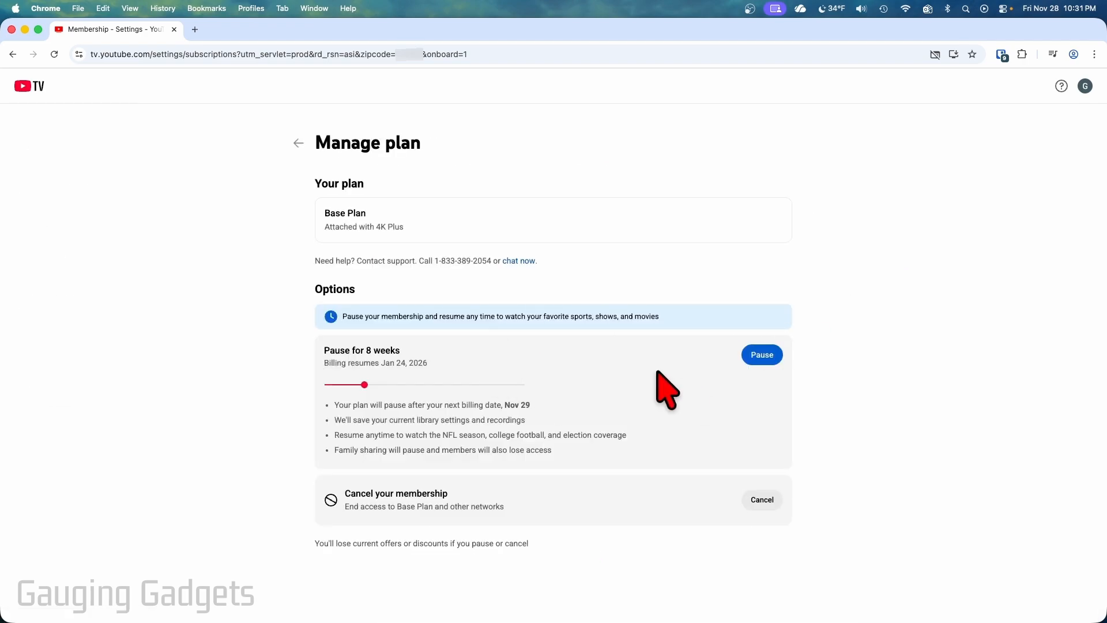
mouse_move(762, 389)
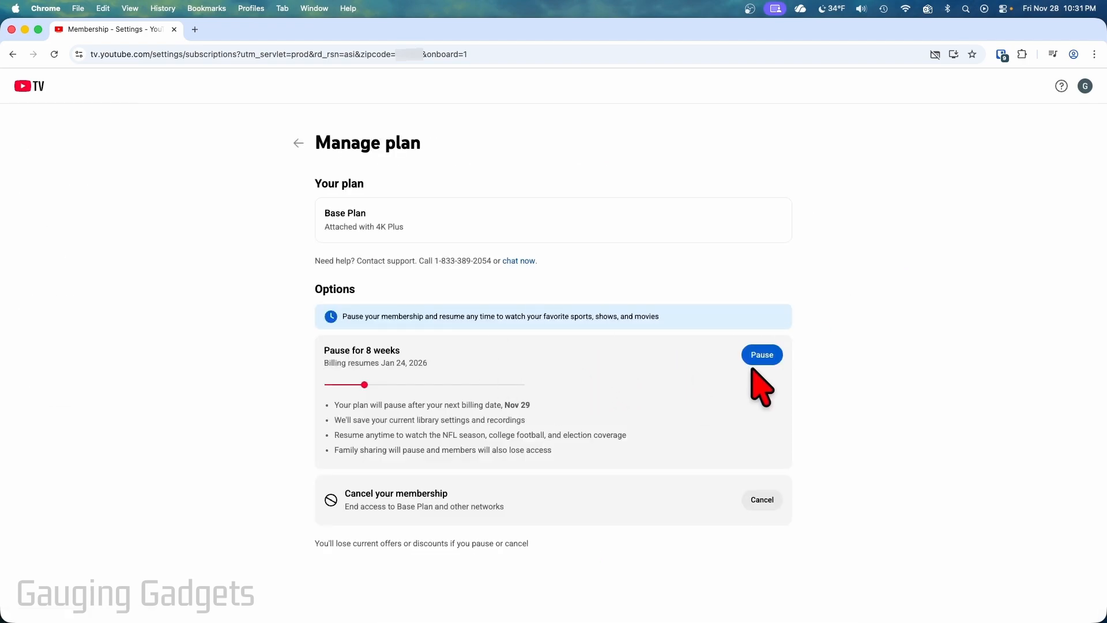
mouse_move(476, 480)
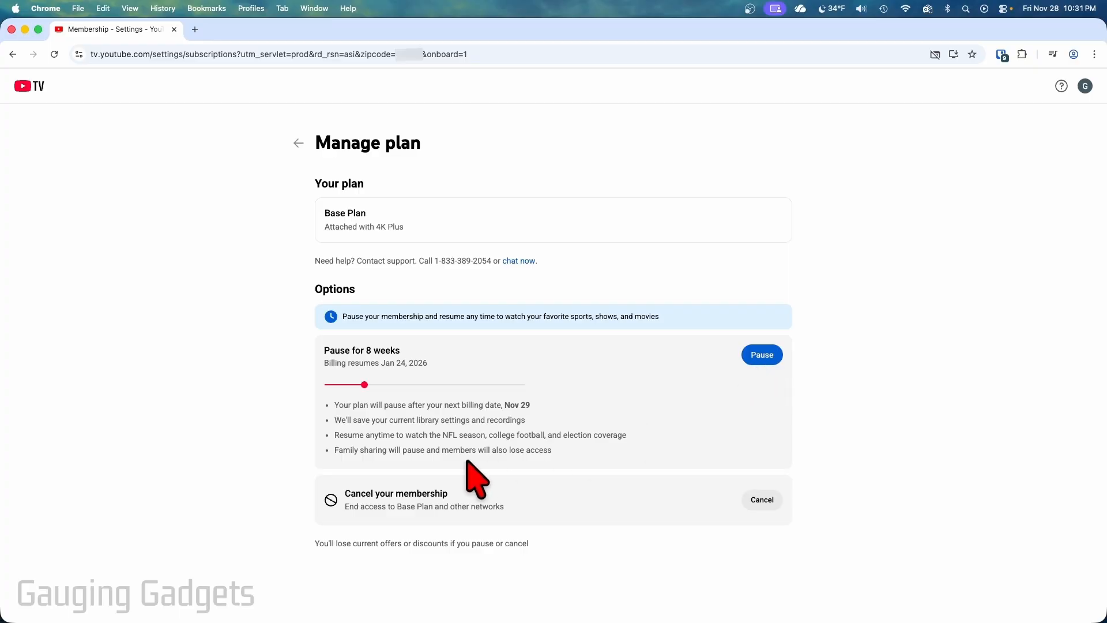
mouse_move(461, 516)
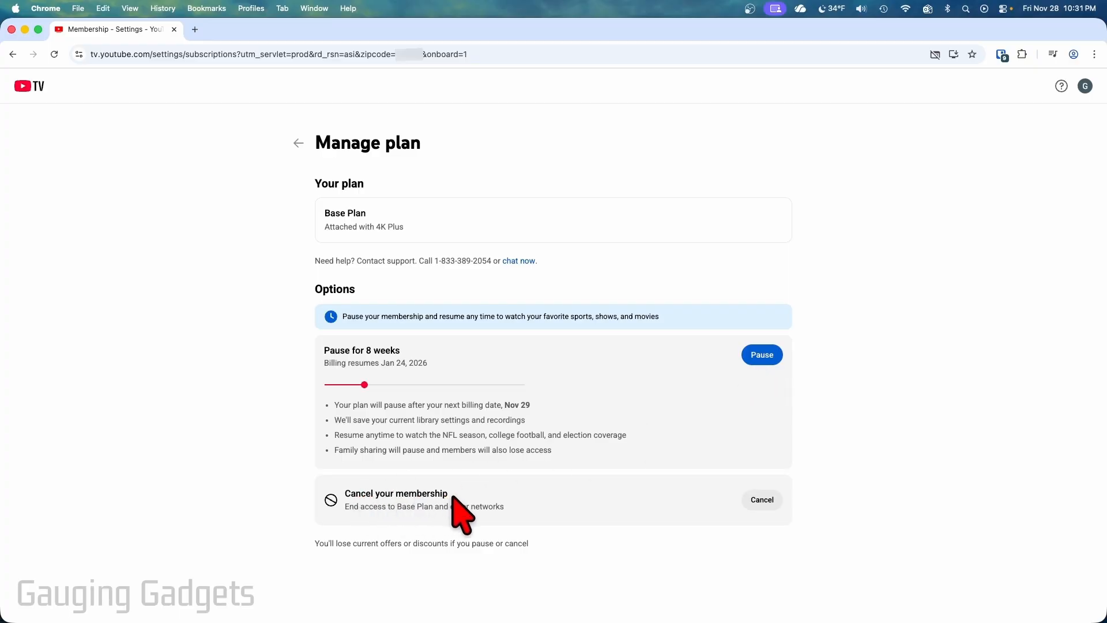
mouse_move(416, 505)
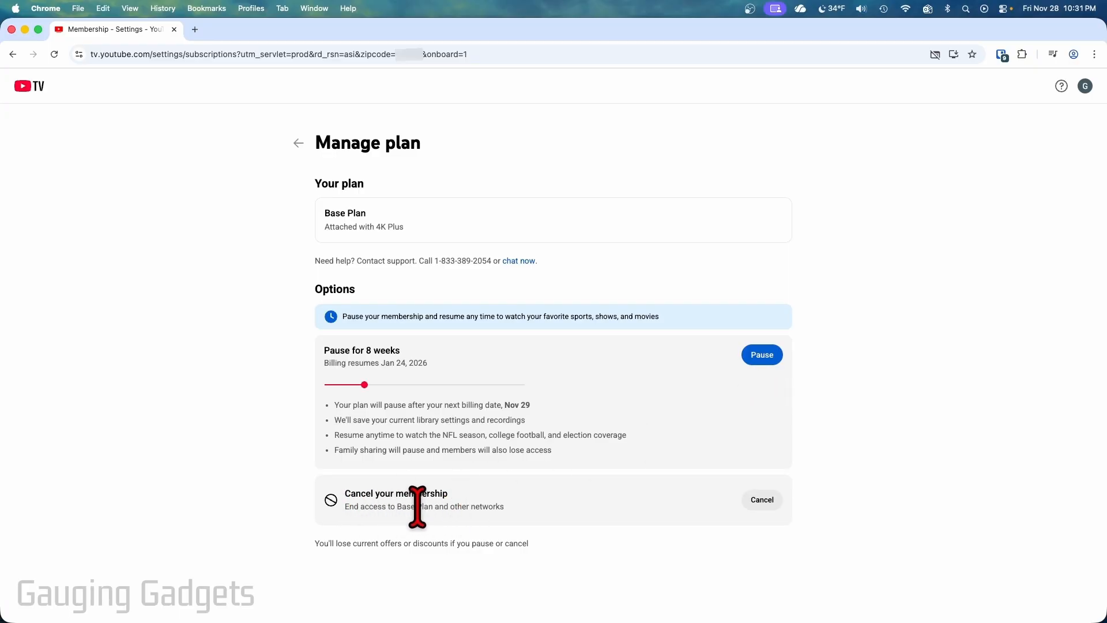
mouse_move(792, 523)
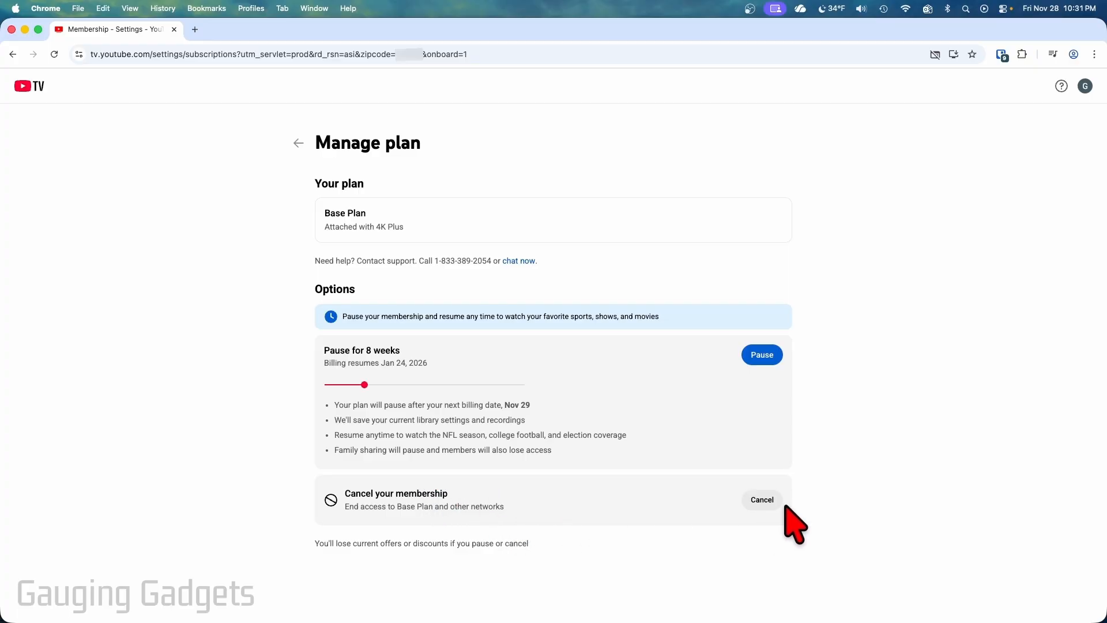
Choose Cancel under 'Cancel your membership' to reach the Review and cancel page
click(761, 499)
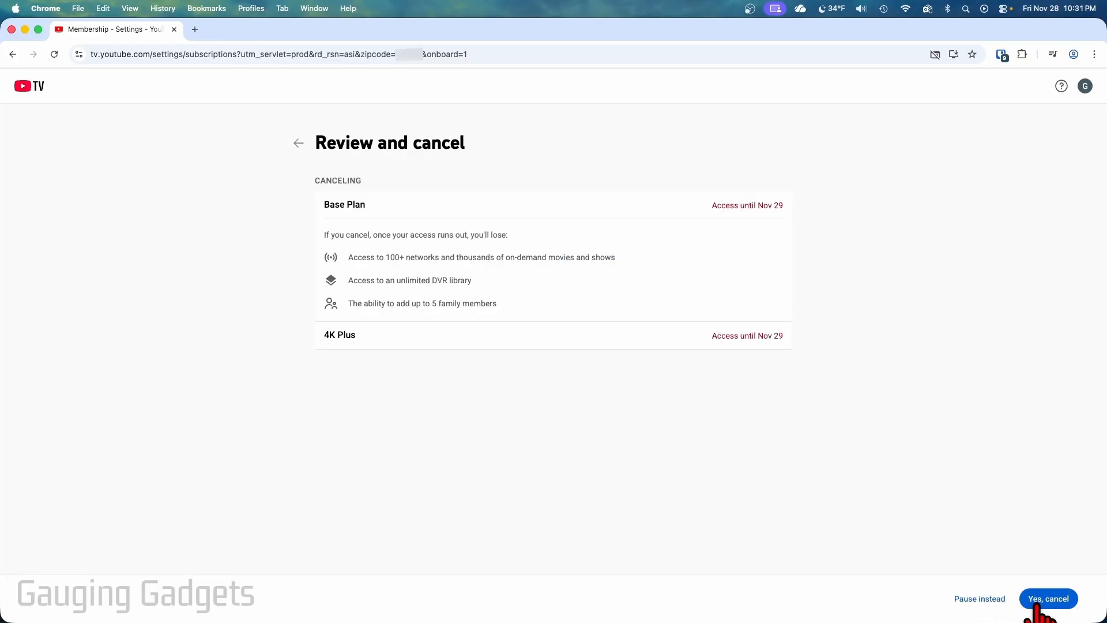
Confirm 'Yes, cancel' for Base Plan and 4K Plus, then decline with 'No thanks' on the channels offer
click(1048, 598)
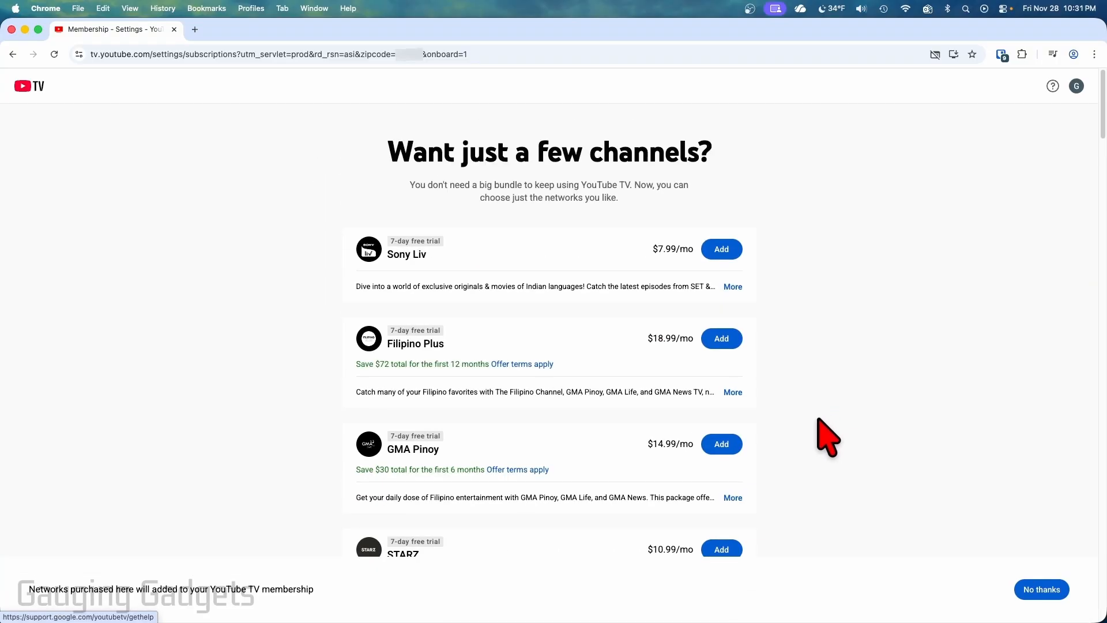
mouse_move(1001, 599)
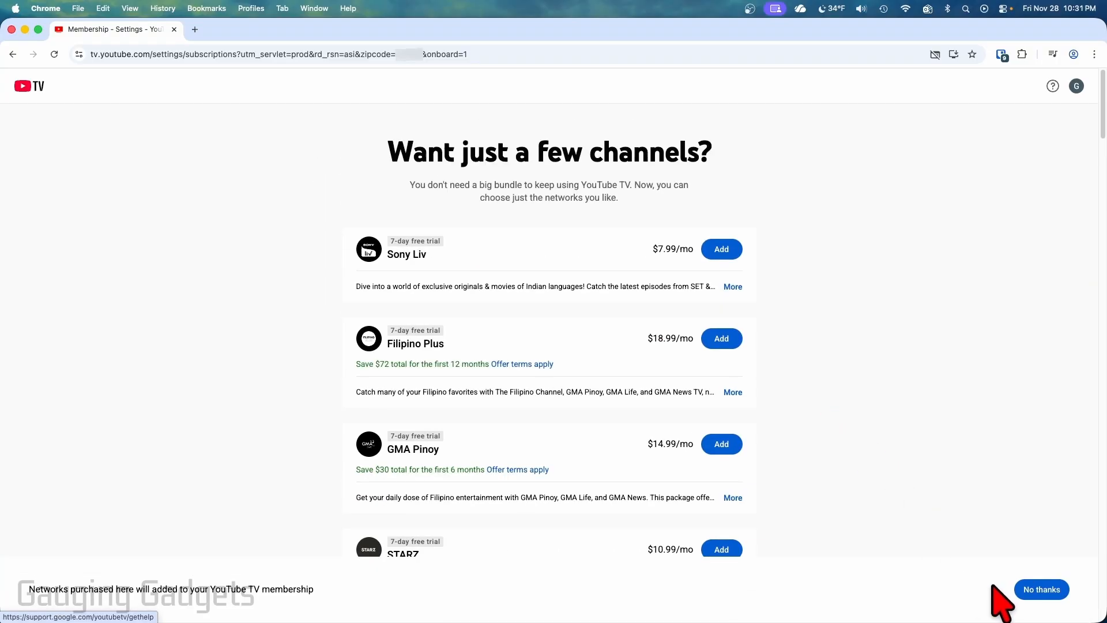
click(1041, 590)
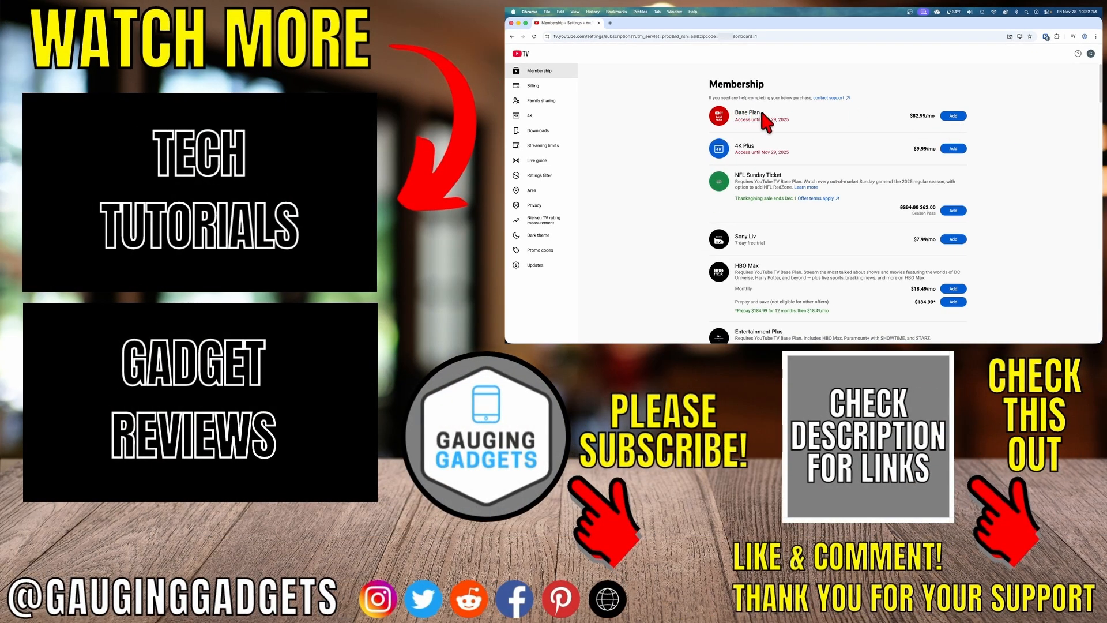
mouse_move(826, 124)
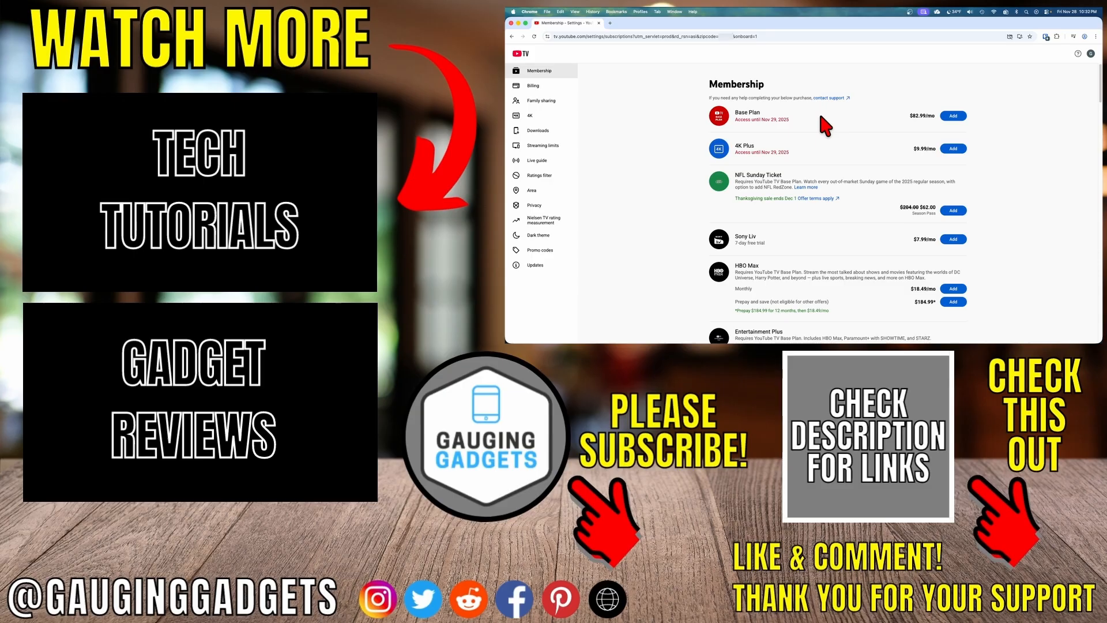